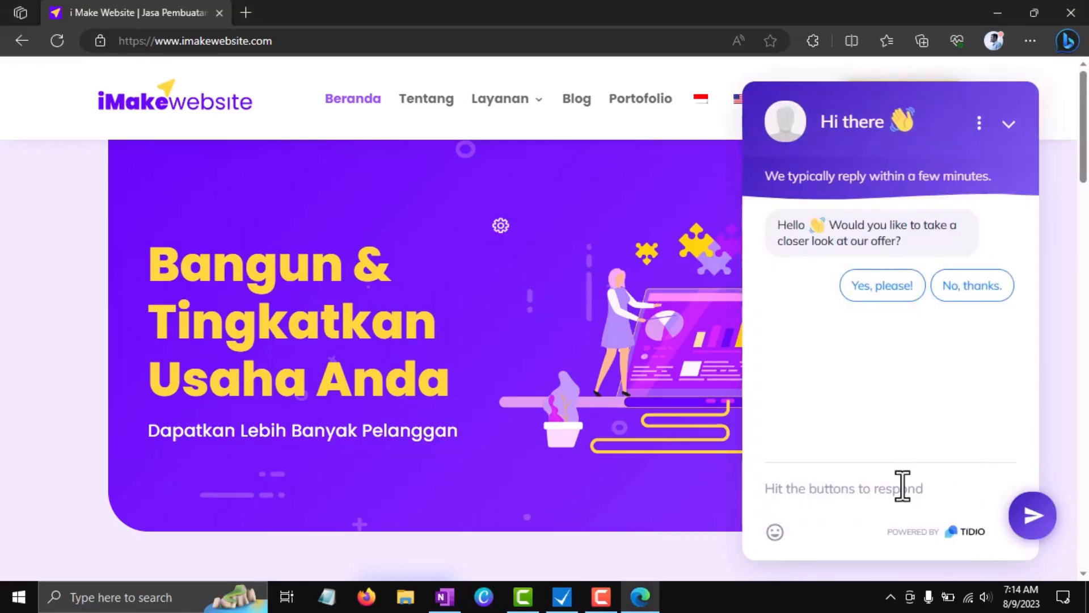
Send 'berapa harga bu...', 'apakah ada portfolio contoh webnya' and 'Oke terimakasih', letting Lyro answer each
{"action": "left_click", "coordinate": [882, 286]}
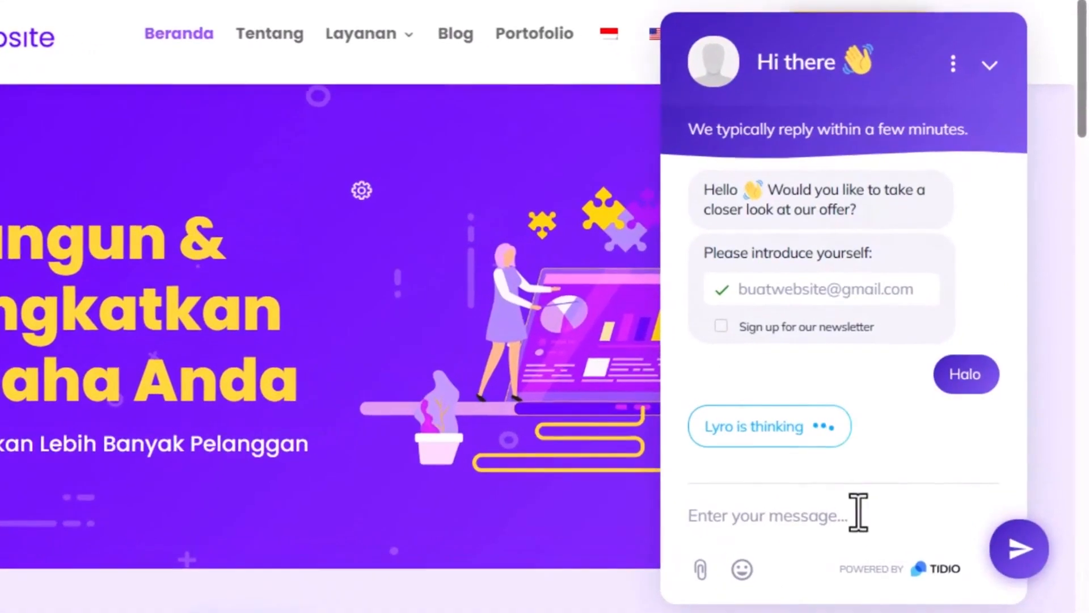
{"action": "type", "text": "berapa harga bu"}
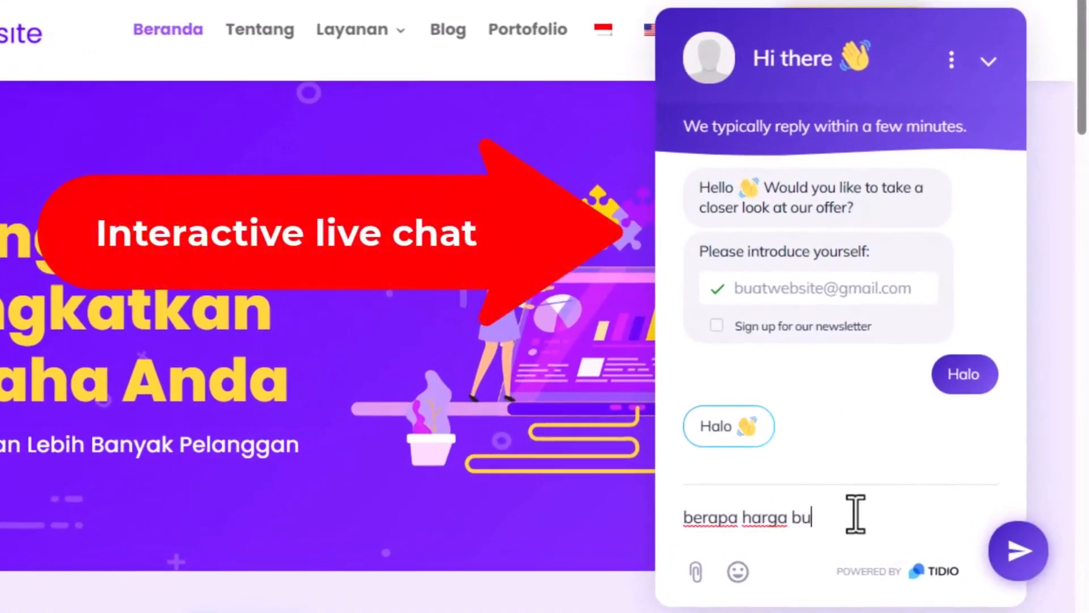
{"action": "left_click", "coordinate": [1017, 551]}
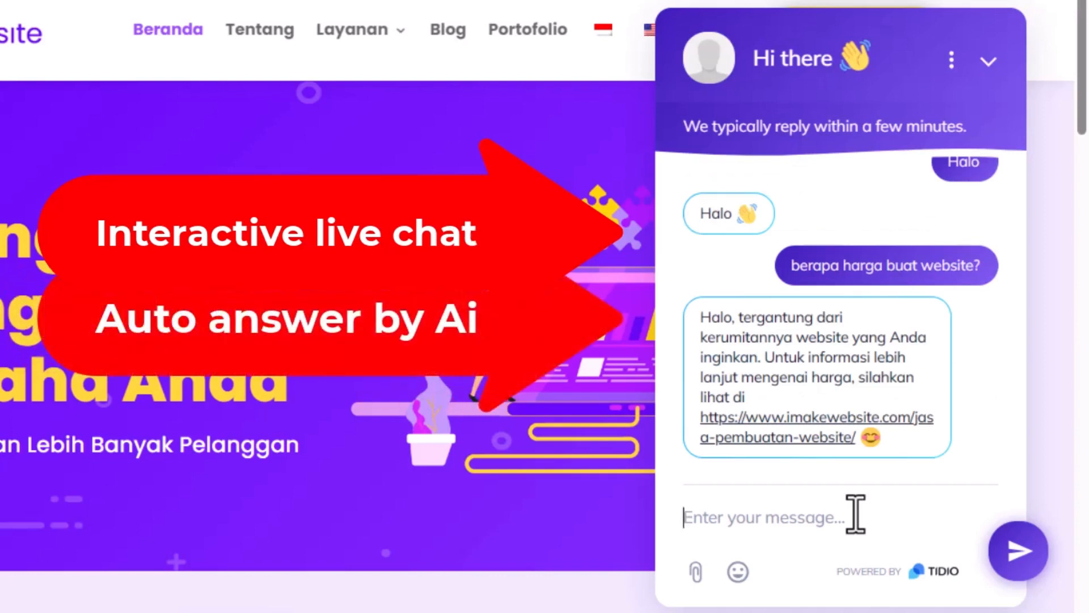
{"action": "type", "text": "apakah ada port"}
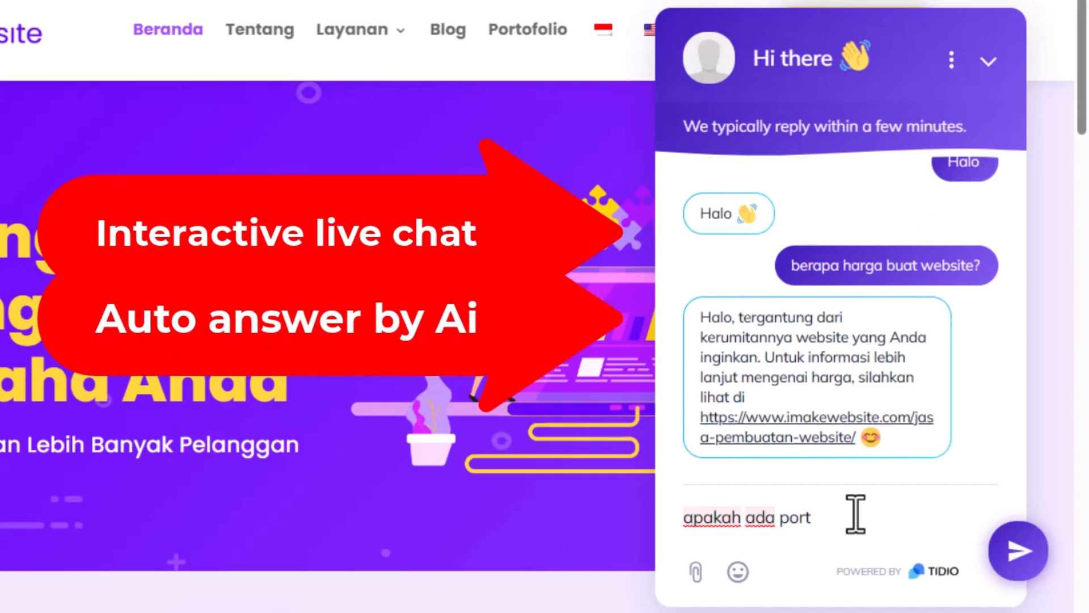
{"action": "type", "text": "folio contoh webnya"}
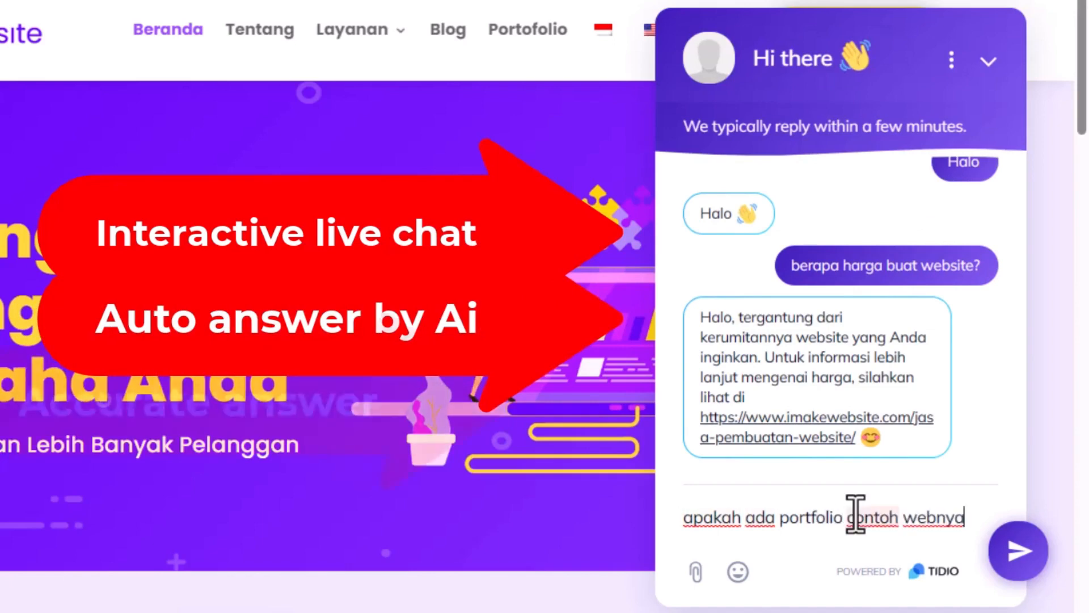
{"action": "left_click", "coordinate": [1018, 552]}
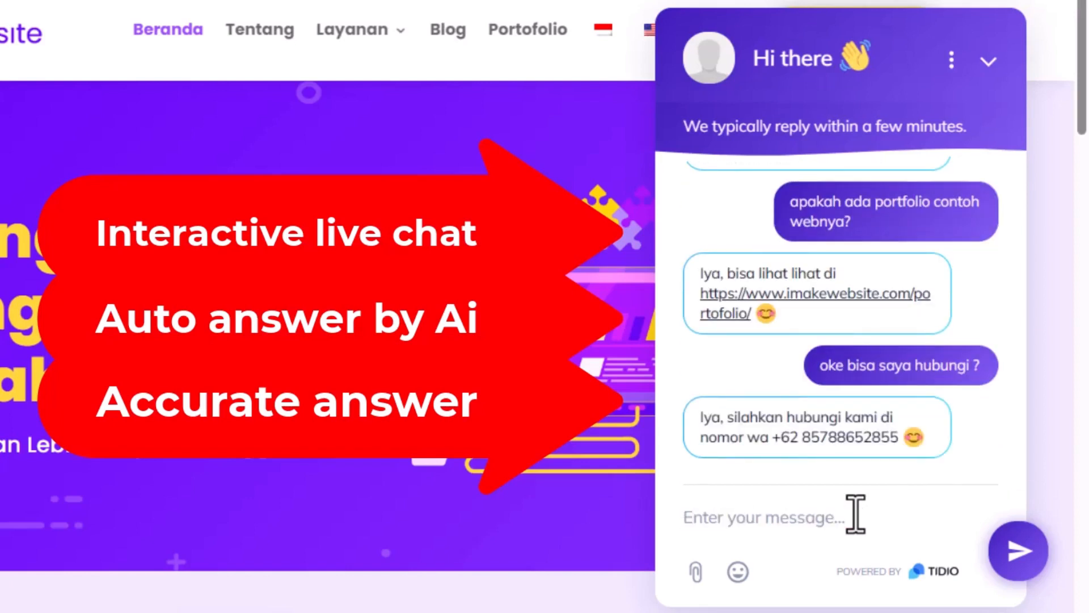
{"action": "type", "text": "Oke terimakasih"}
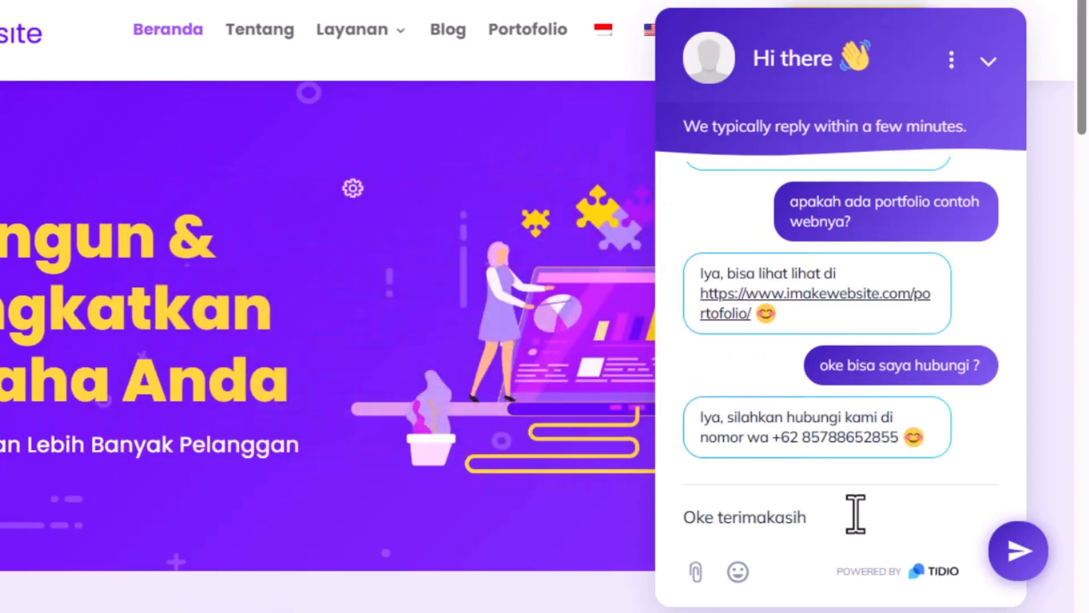
{"action": "left_click", "coordinate": [1019, 551]}
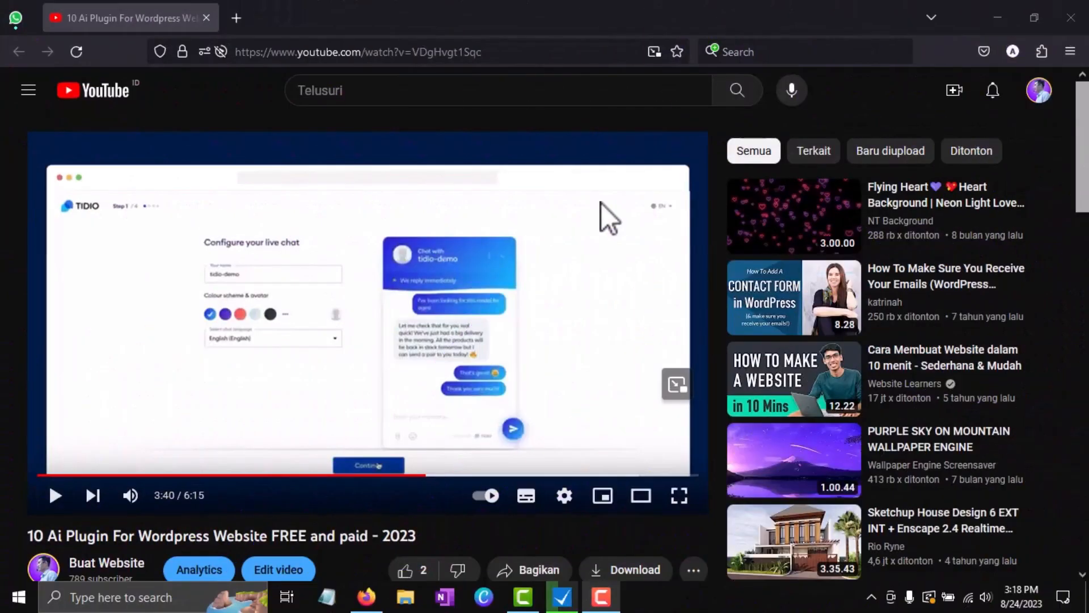
Follow the 'Tidio Ai' s.id link in the video description to Tidio's homepage
{"action": "scroll", "scroll_direction": "down", "scroll_amount": 3}
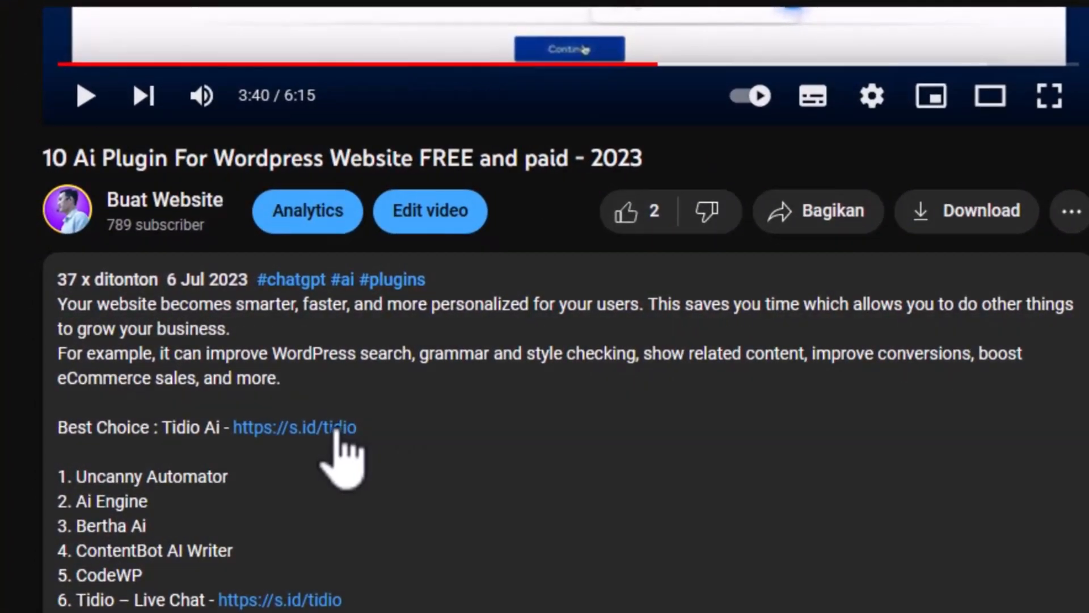
{"action": "left_click", "coordinate": [293, 427]}
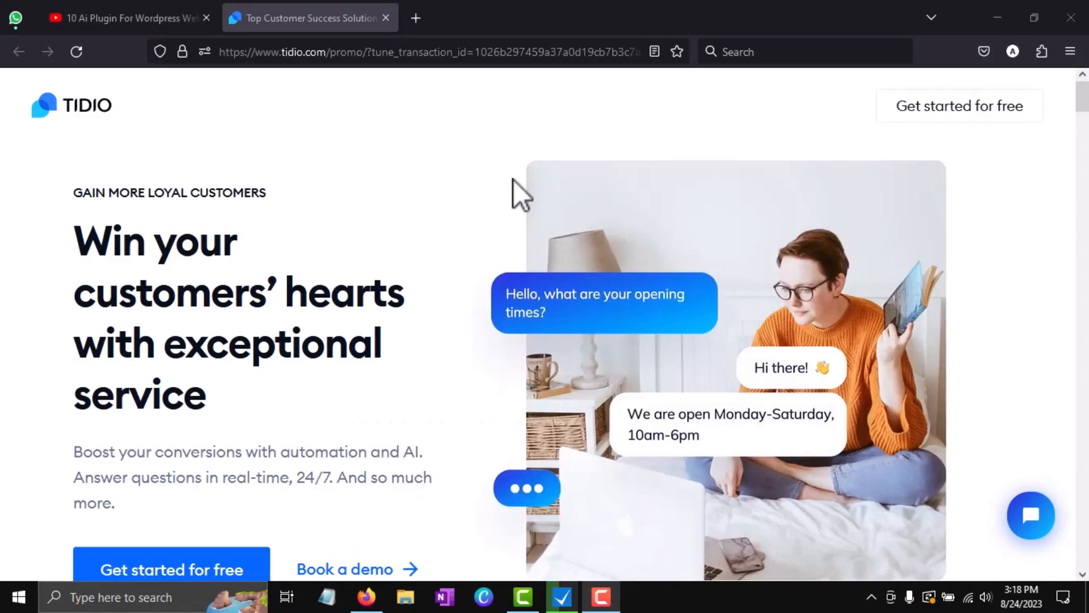
{"action": "mouse_move", "coordinate": [959, 106]}
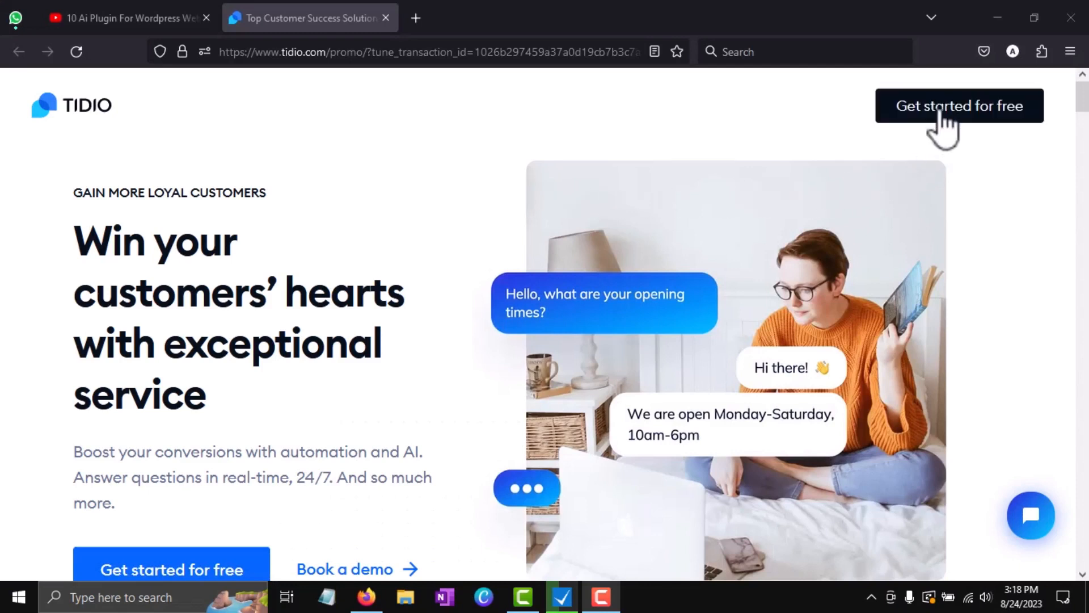
{"action": "mouse_move", "coordinate": [223, 576]}
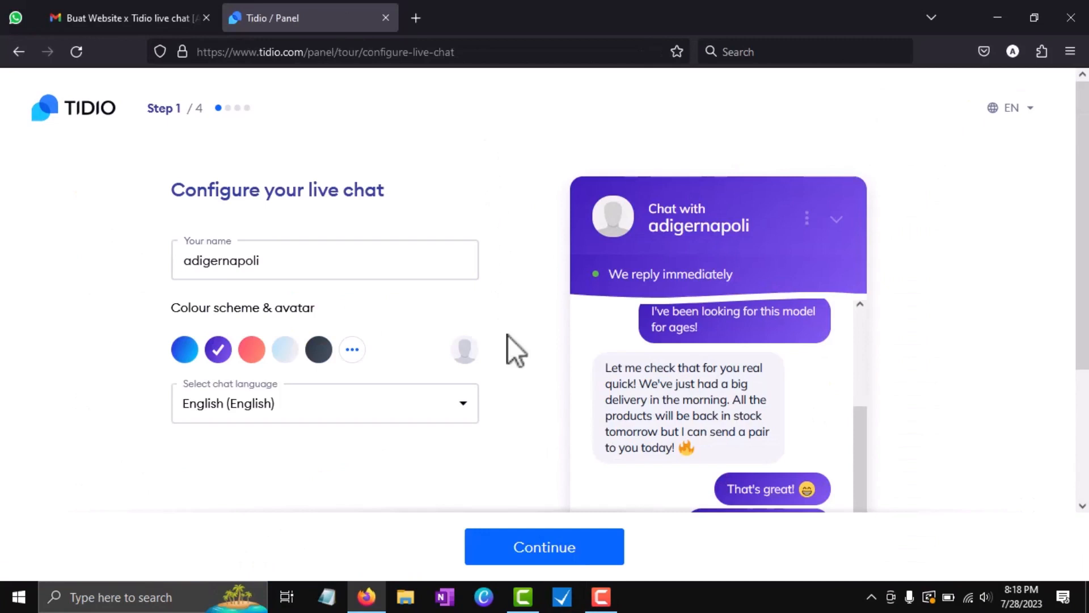
Accept the live chat setup, set monthly inquiries to 1-5, keep the offer greeting and finish the wizard
{"action": "left_click", "coordinate": [543, 547]}
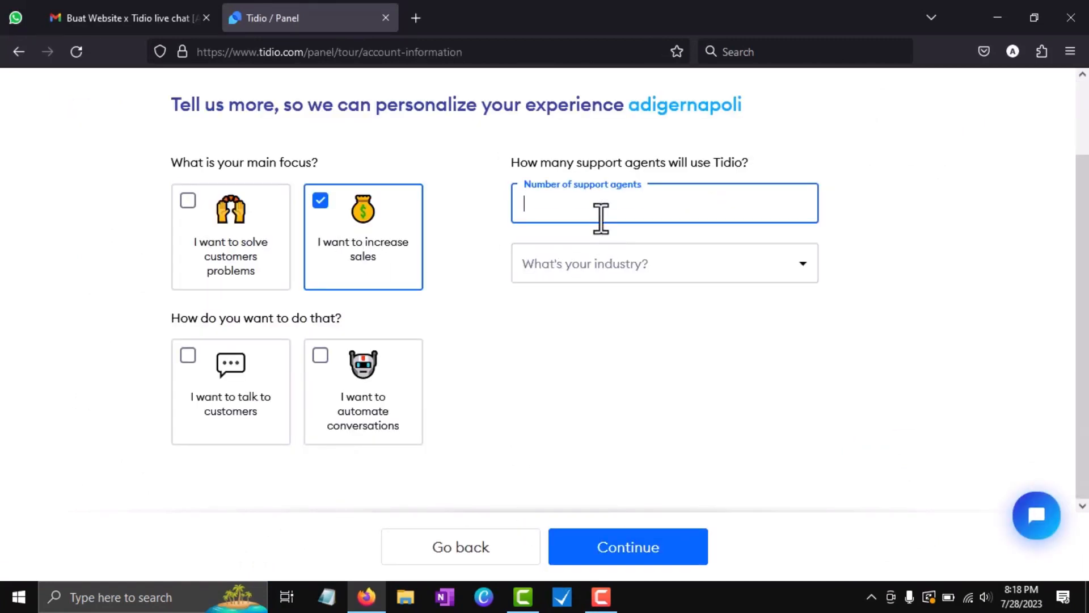
{"action": "left_click", "coordinate": [664, 329]}
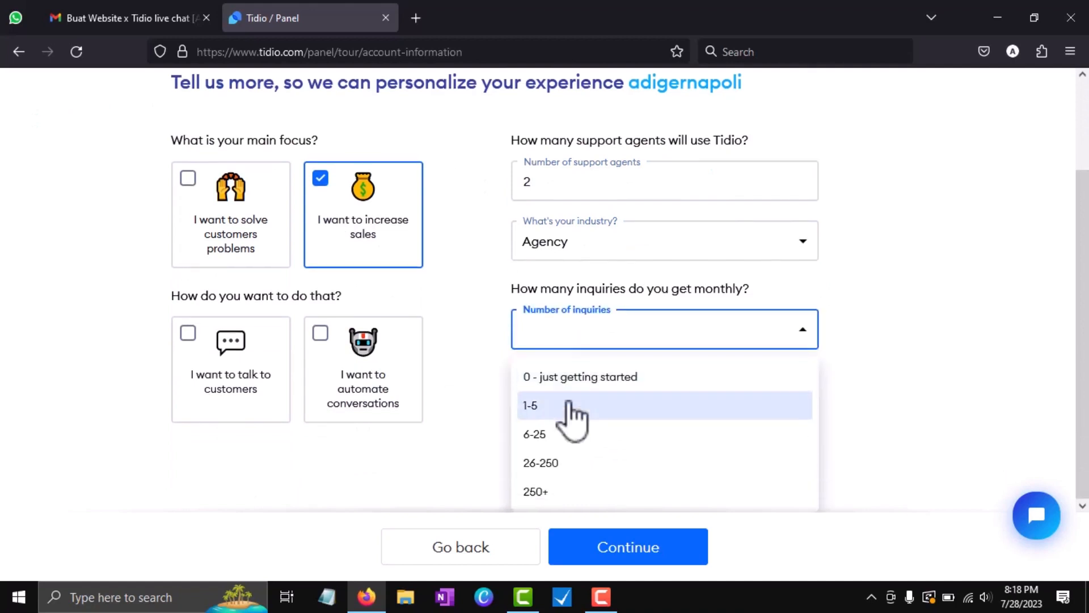
{"action": "left_click", "coordinate": [530, 405]}
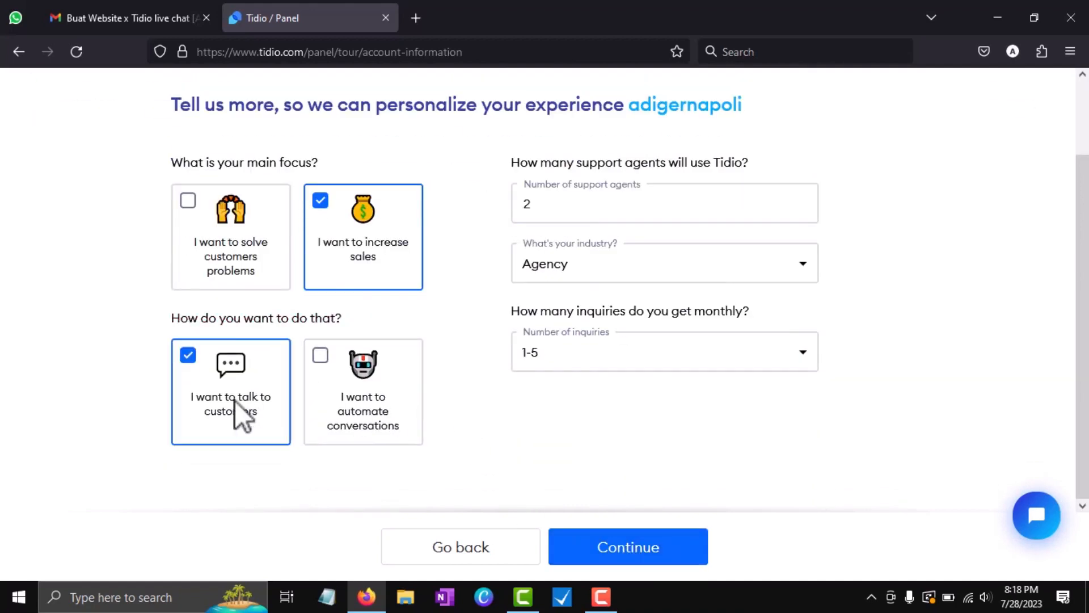
{"action": "left_click", "coordinate": [628, 547]}
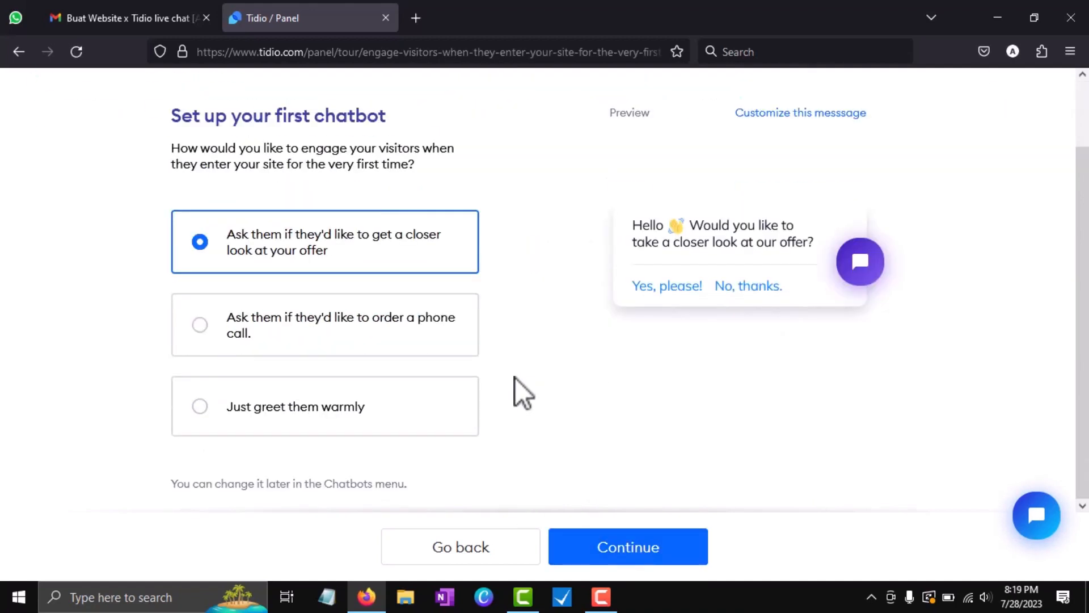
{"action": "left_click", "coordinate": [626, 547]}
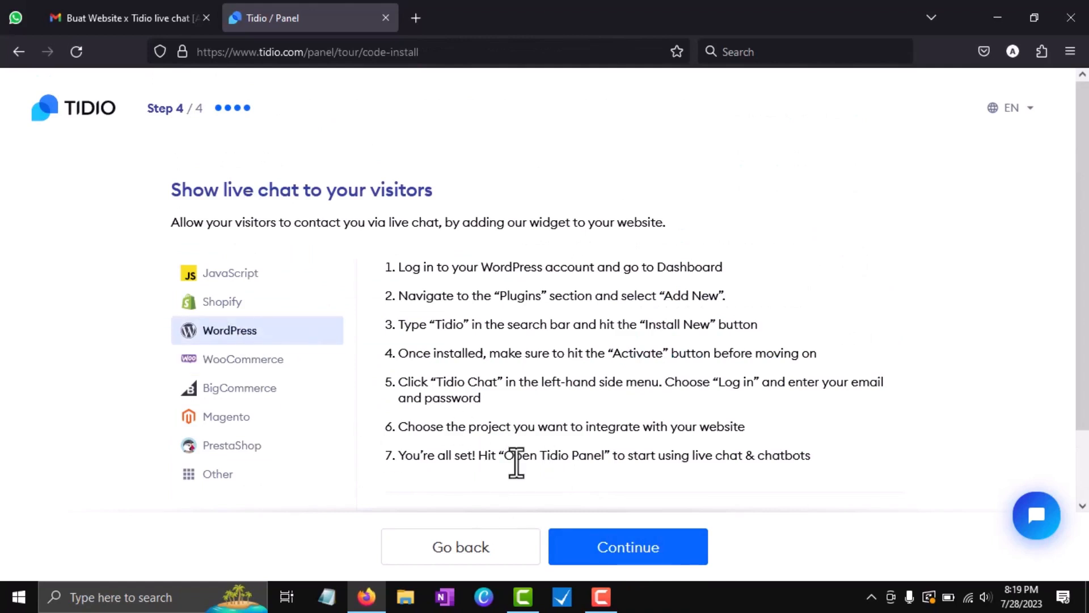
{"action": "left_click", "coordinate": [627, 547]}
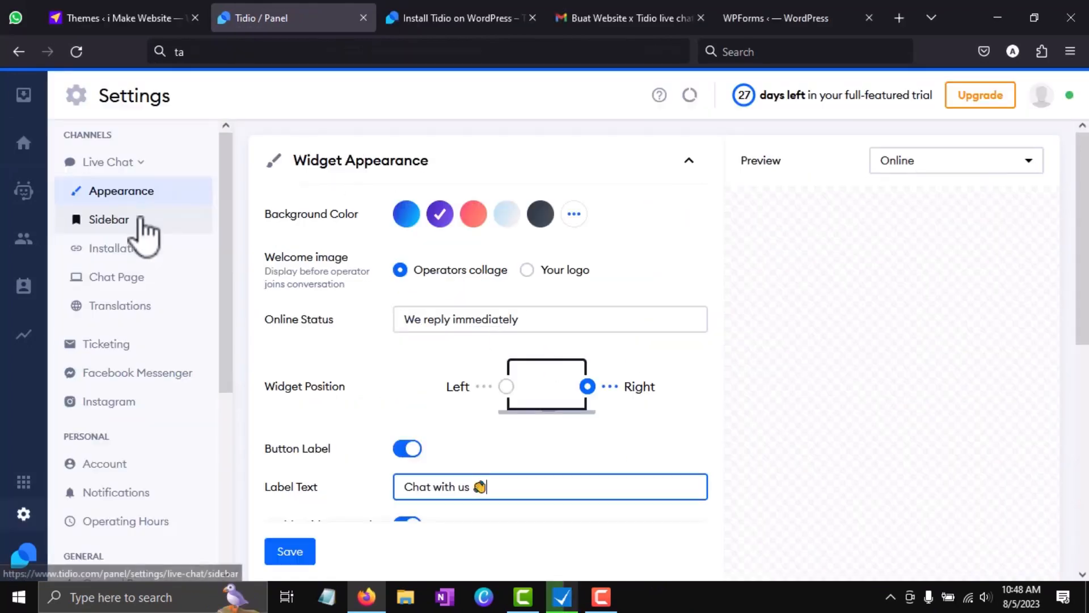
Copy the JavaScript chat snippet from Live Chat > Installation to the clipboard
{"action": "left_click", "coordinate": [118, 249]}
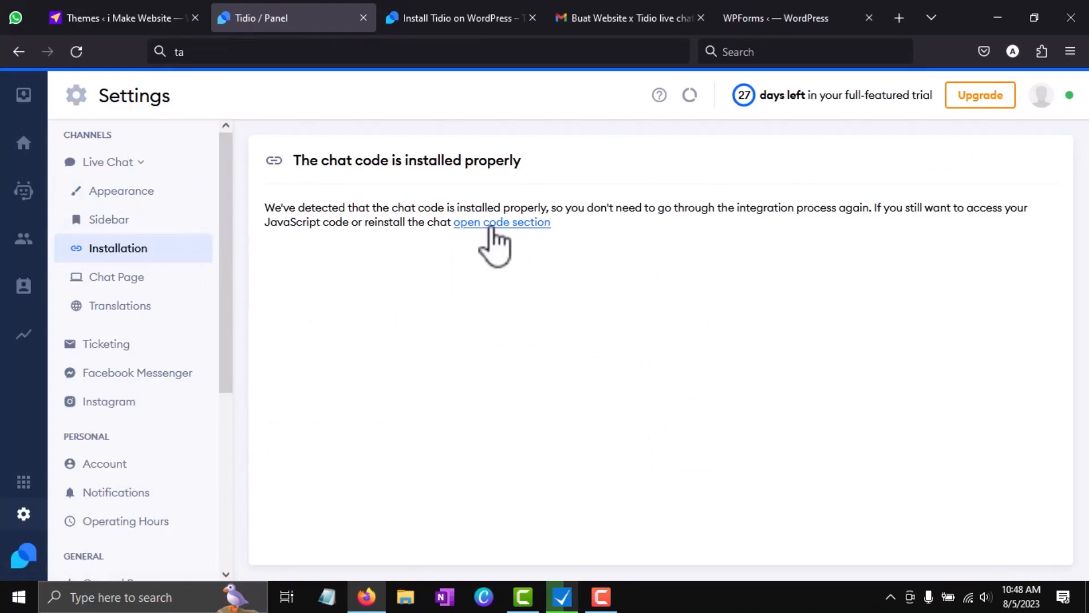
{"action": "left_click", "coordinate": [501, 222]}
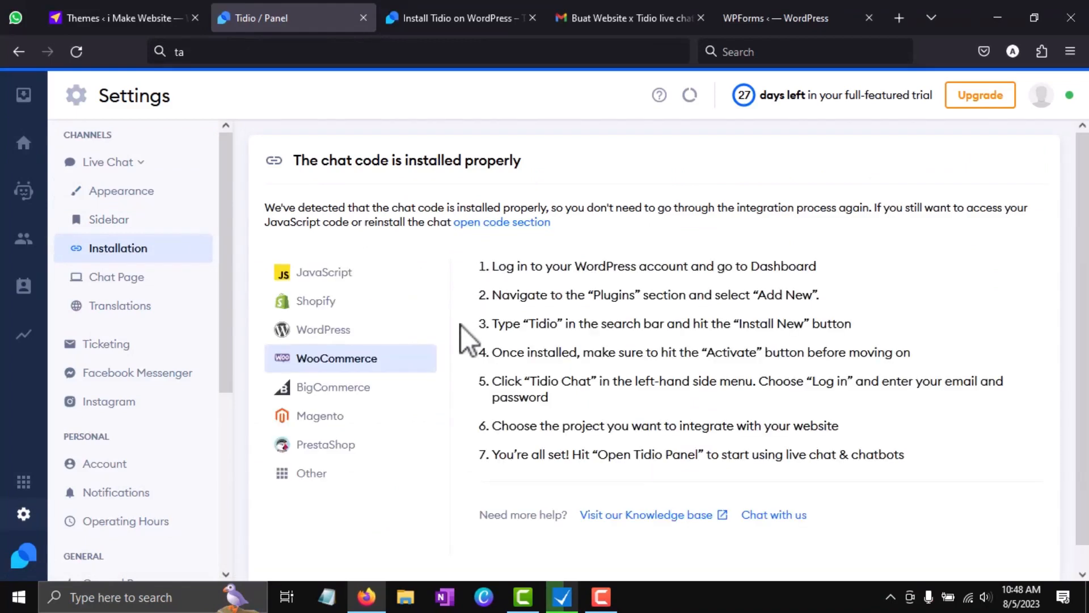
{"action": "mouse_move", "coordinate": [324, 271]}
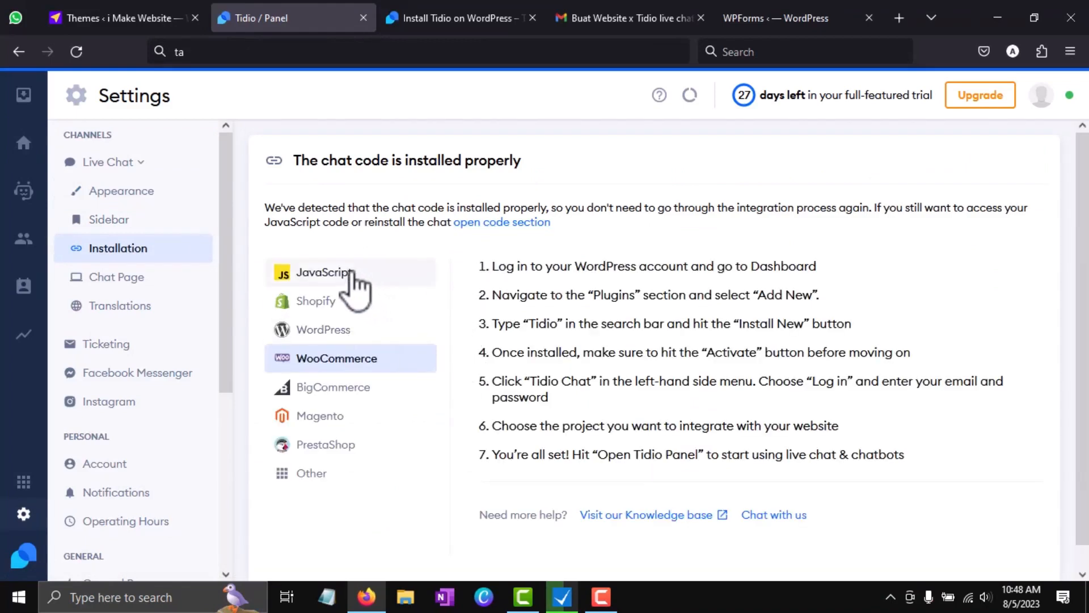
{"action": "left_click", "coordinate": [324, 271]}
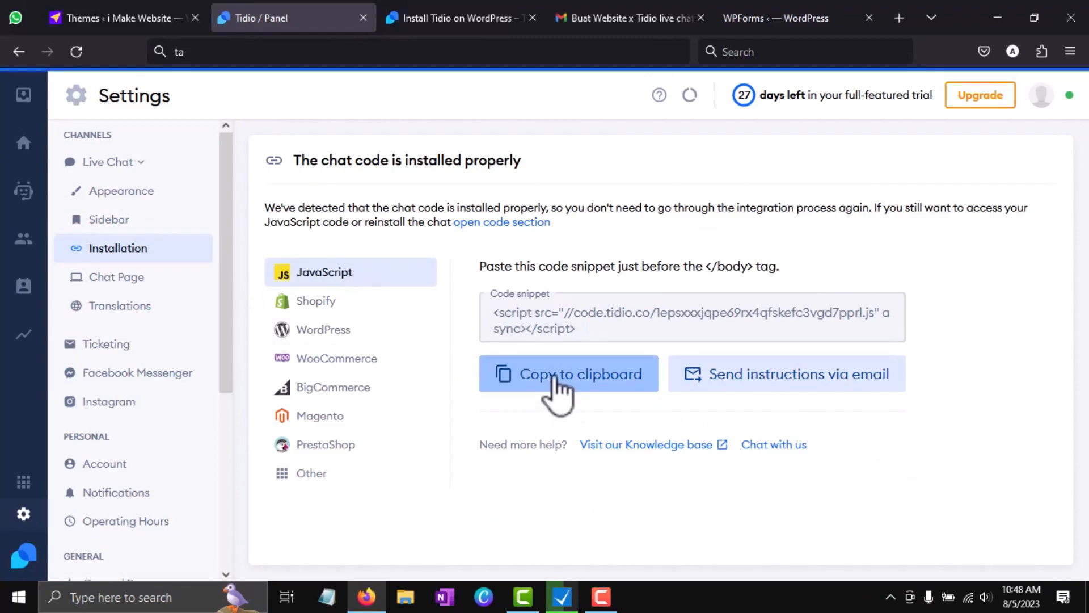
{"action": "left_click", "coordinate": [567, 374]}
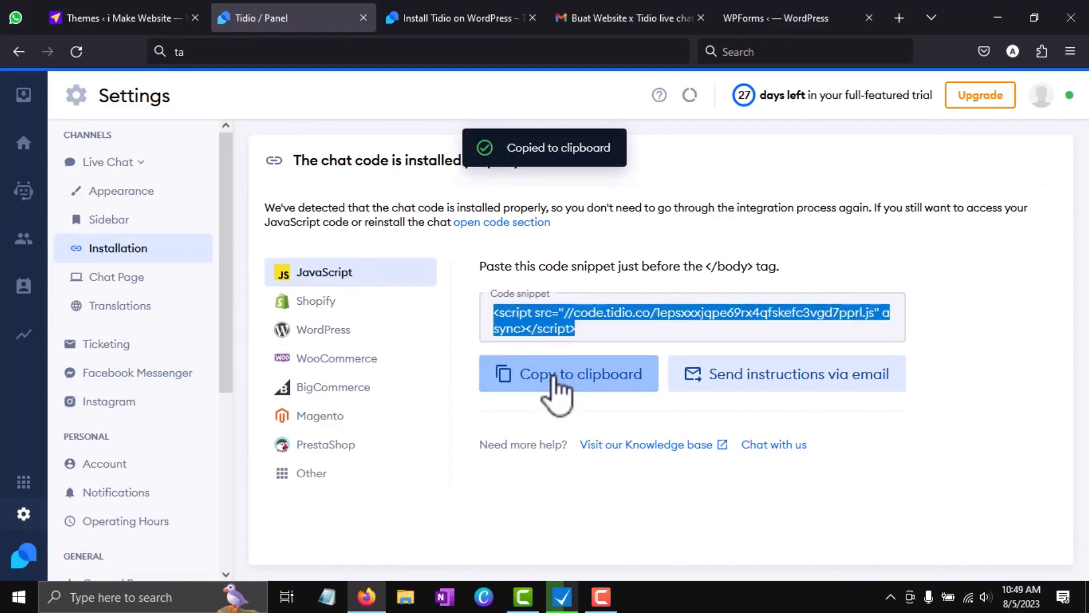
{"action": "left_click", "coordinate": [775, 18]}
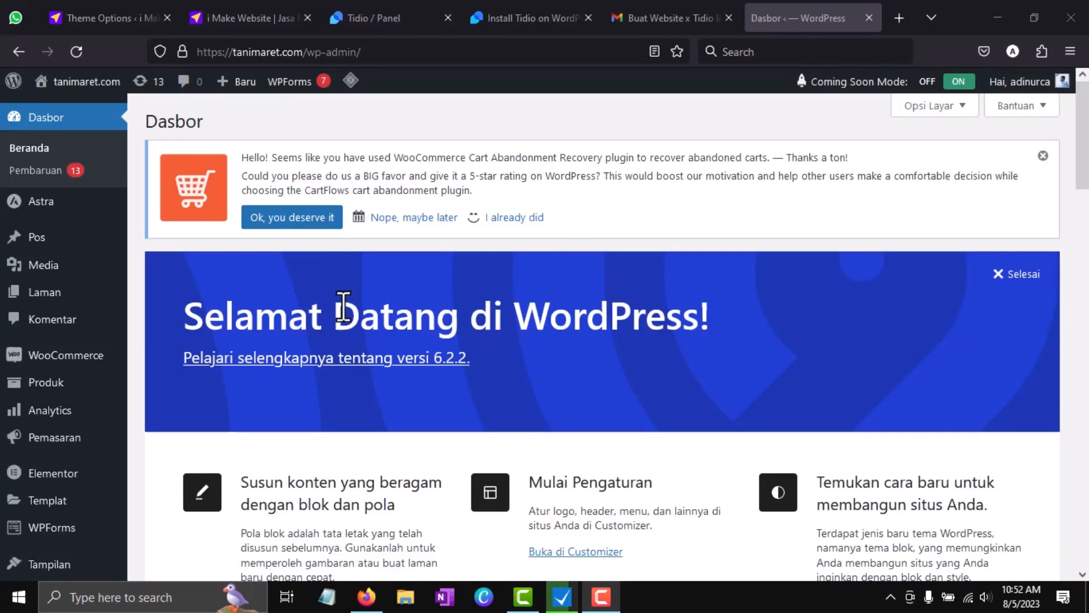
Paste the Tidio script tag into Astra's footer.php in the theme file editor, above </body>
{"action": "scroll", "scroll_direction": "down", "scroll_amount": 3}
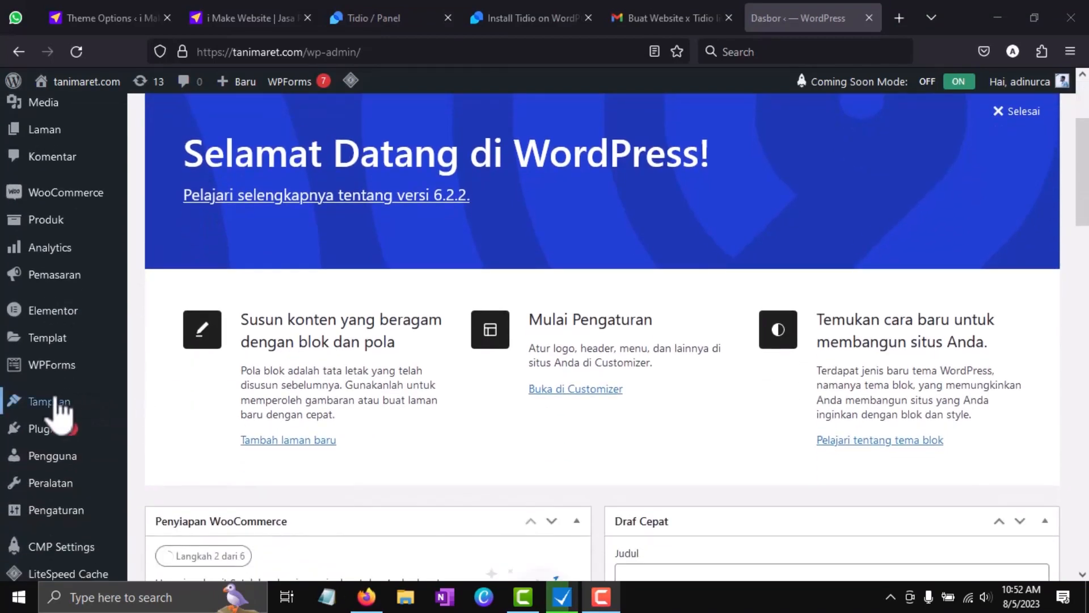
{"action": "left_click", "coordinate": [47, 401]}
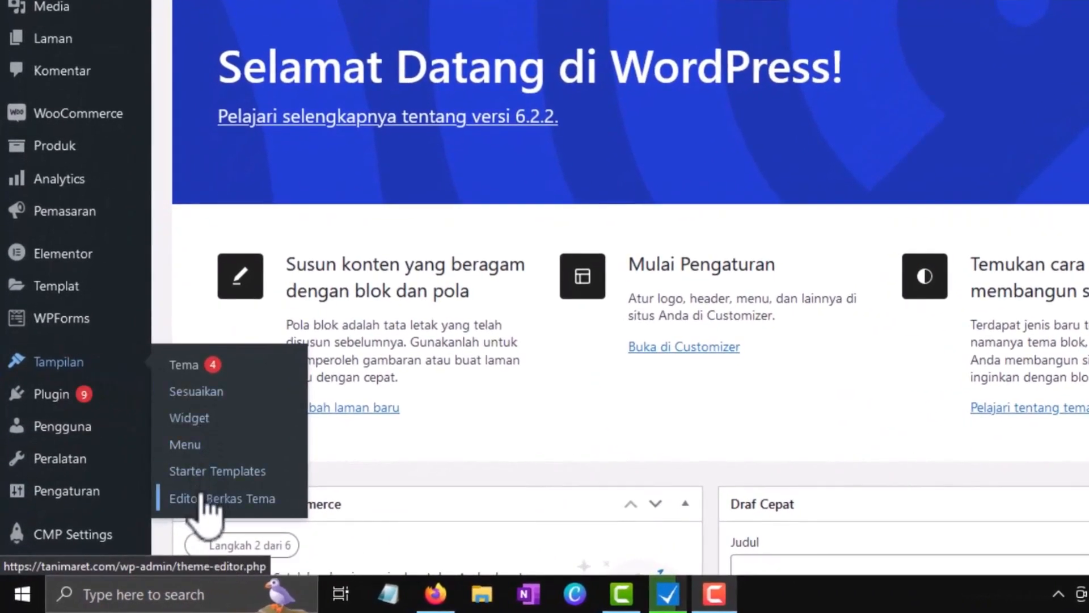
{"action": "left_click", "coordinate": [222, 498]}
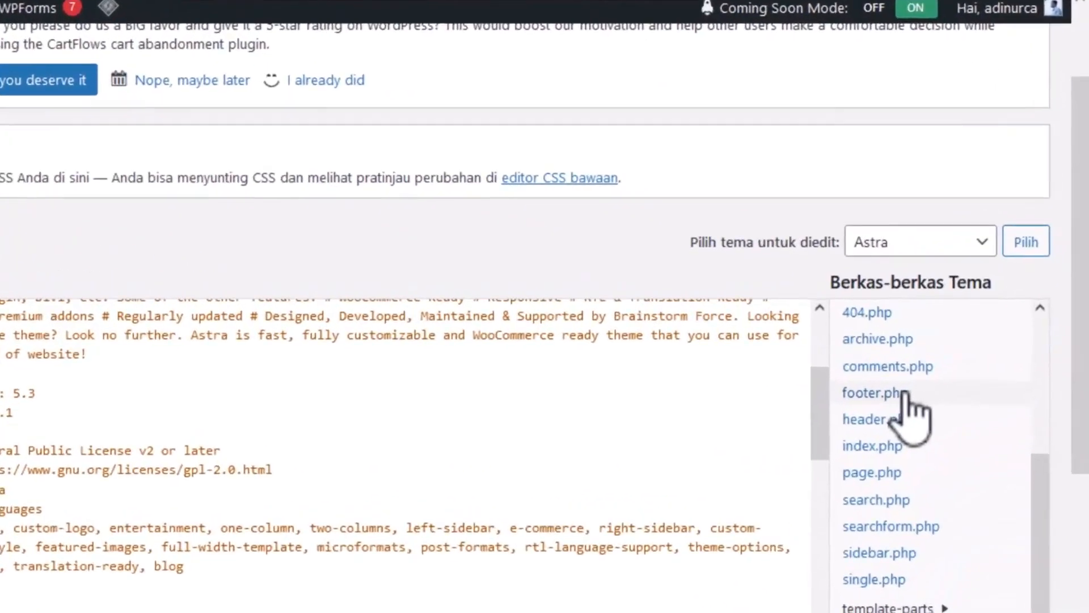
{"action": "left_click", "coordinate": [870, 392]}
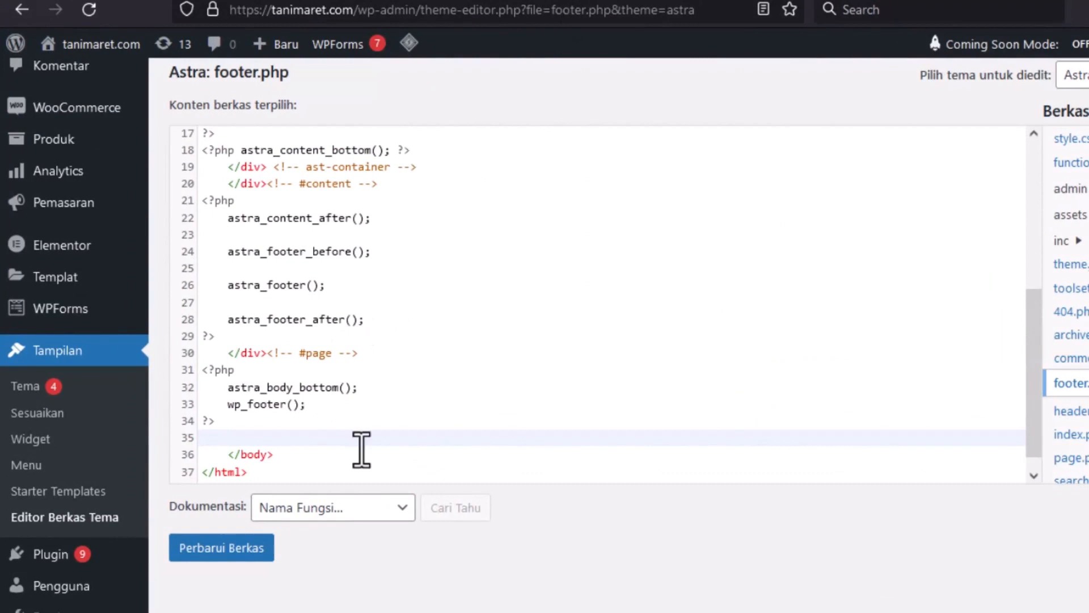
{"action": "type", "text": "<script src=\"//code.tidio.co/1epsxxxjqpe69rx4qfskefc3vgd7pprl.js\" async></script>"}
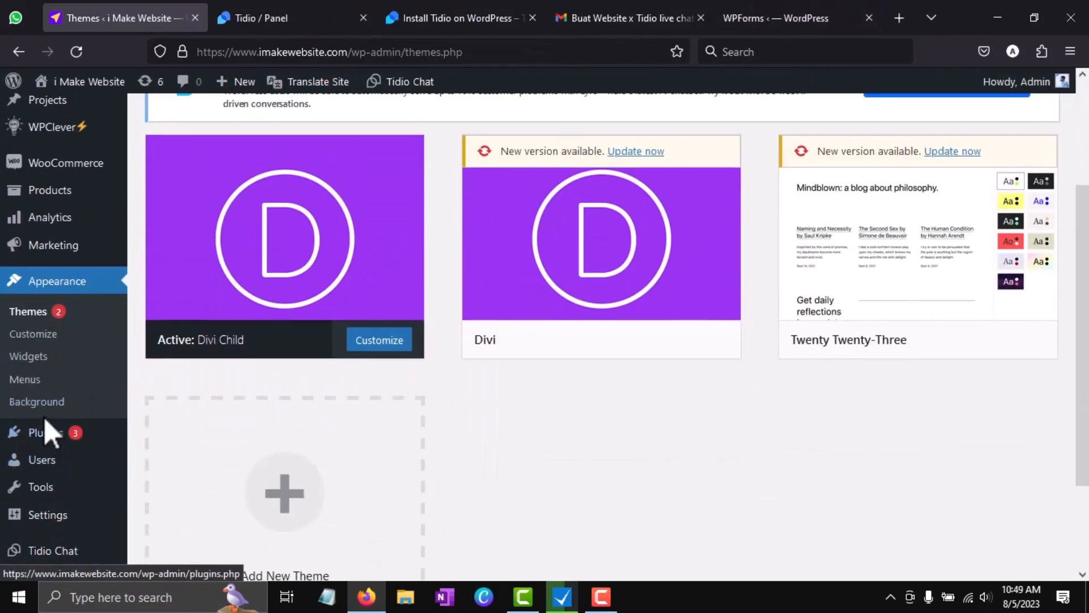
{"action": "mouse_move", "coordinate": [24, 379]}
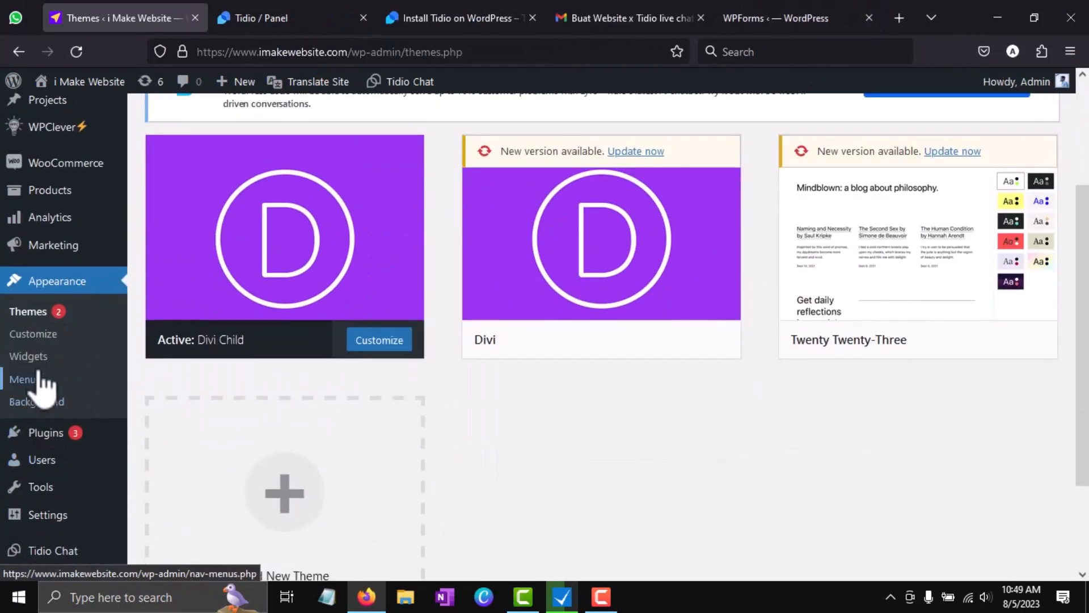
{"action": "mouse_move", "coordinate": [36, 402]}
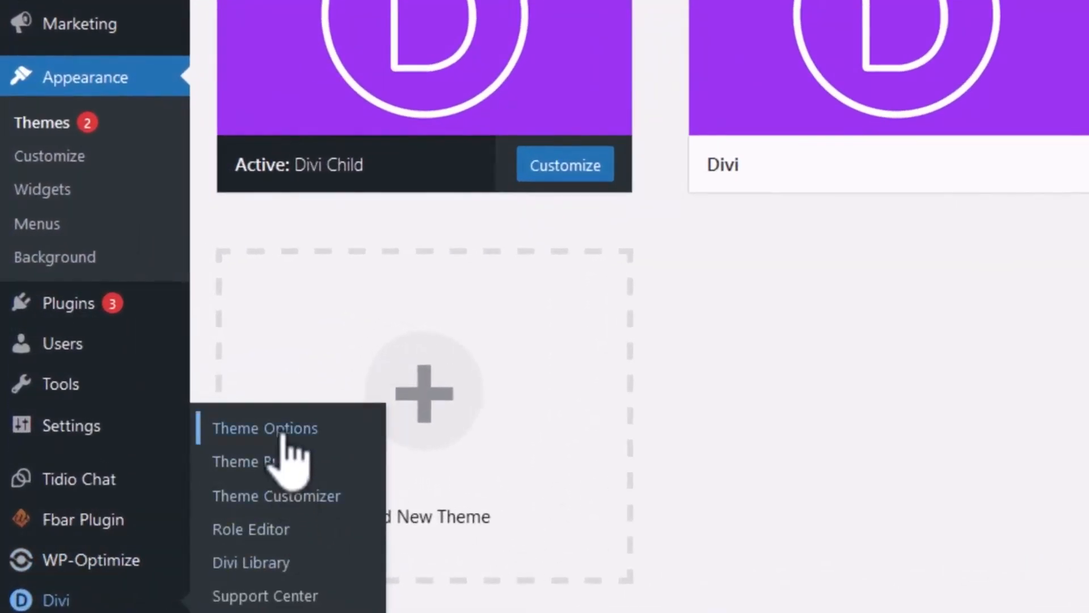
Save Divi Theme Options integration settings and visit the live site in a new tab
{"action": "left_click", "coordinate": [265, 427]}
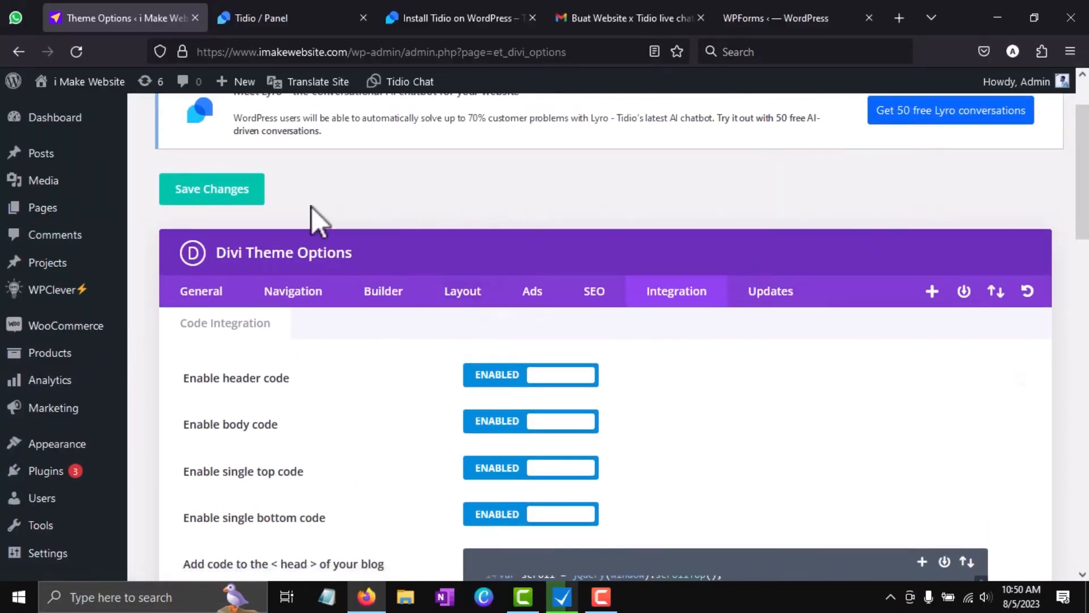
{"action": "left_click", "coordinate": [211, 188]}
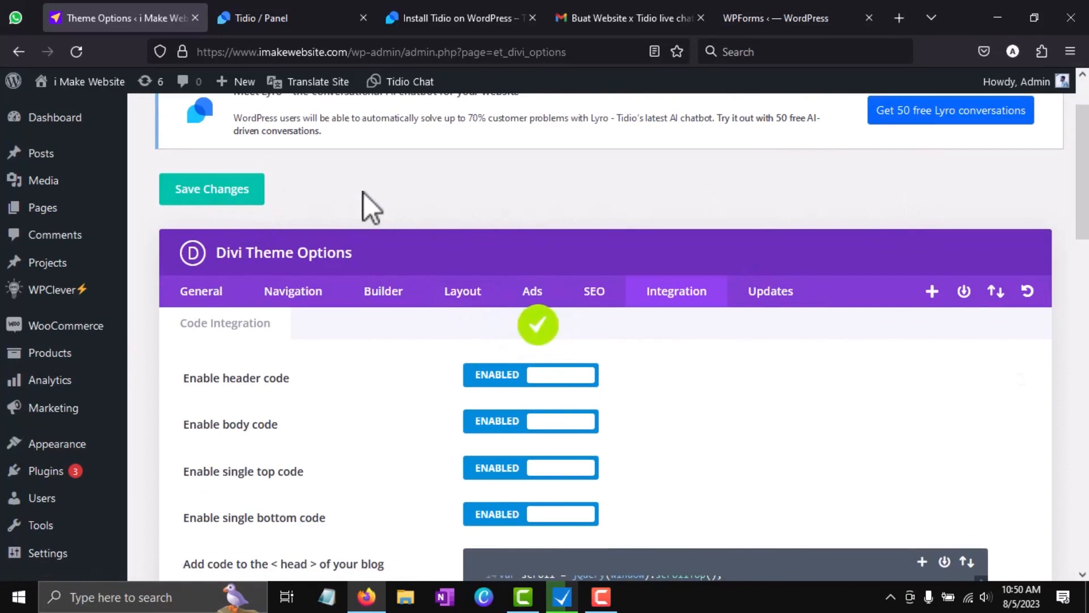
{"action": "right_click", "coordinate": [89, 82]}
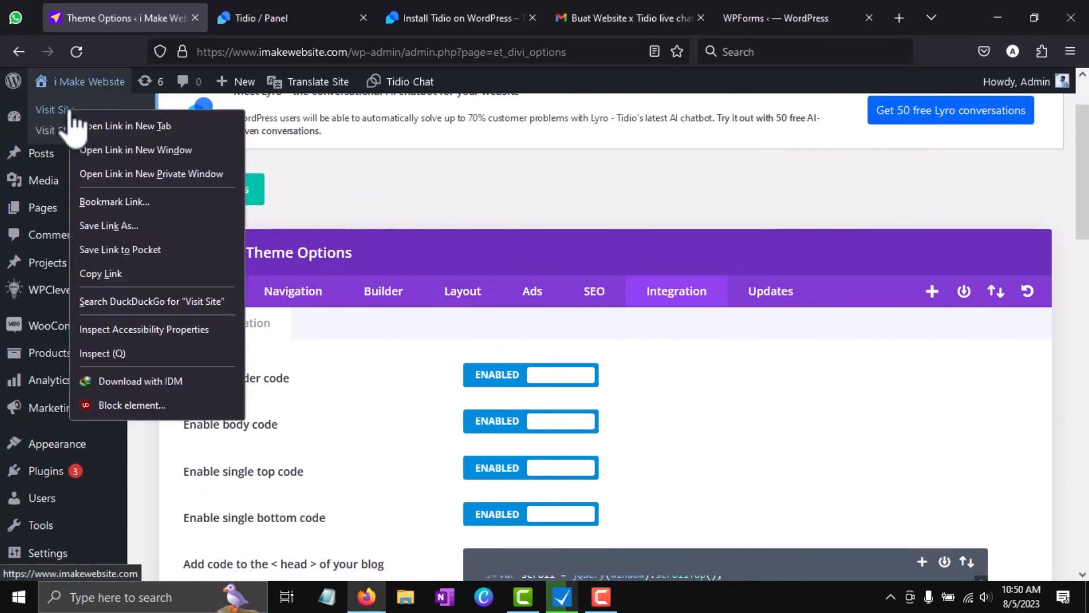
{"action": "left_click", "coordinate": [126, 126]}
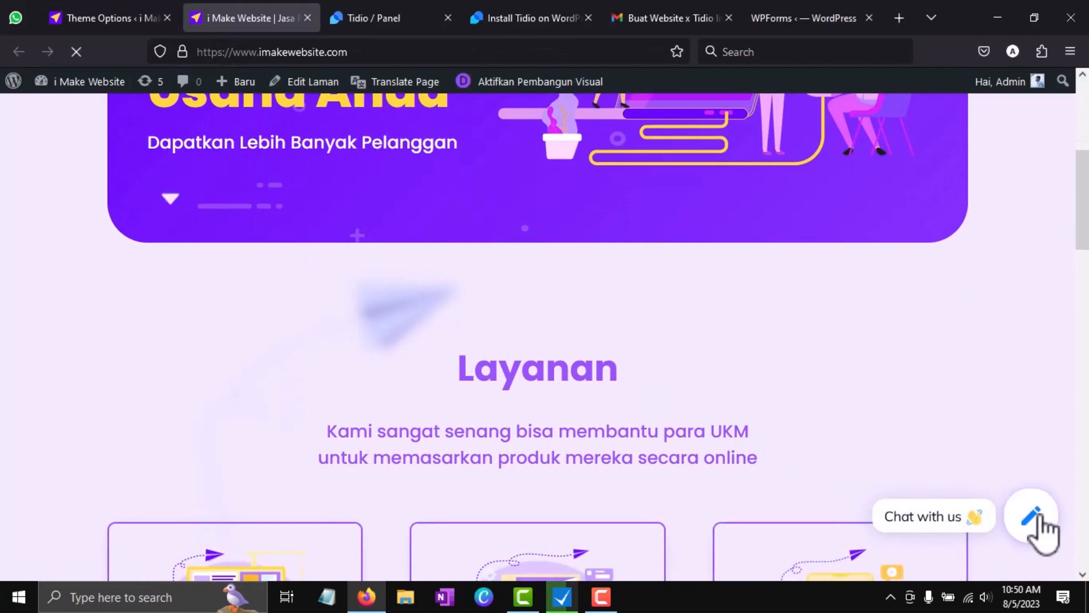
Open the site's chat bubble and begin typing 'apakah ada oran...'
{"action": "left_click", "coordinate": [1032, 518]}
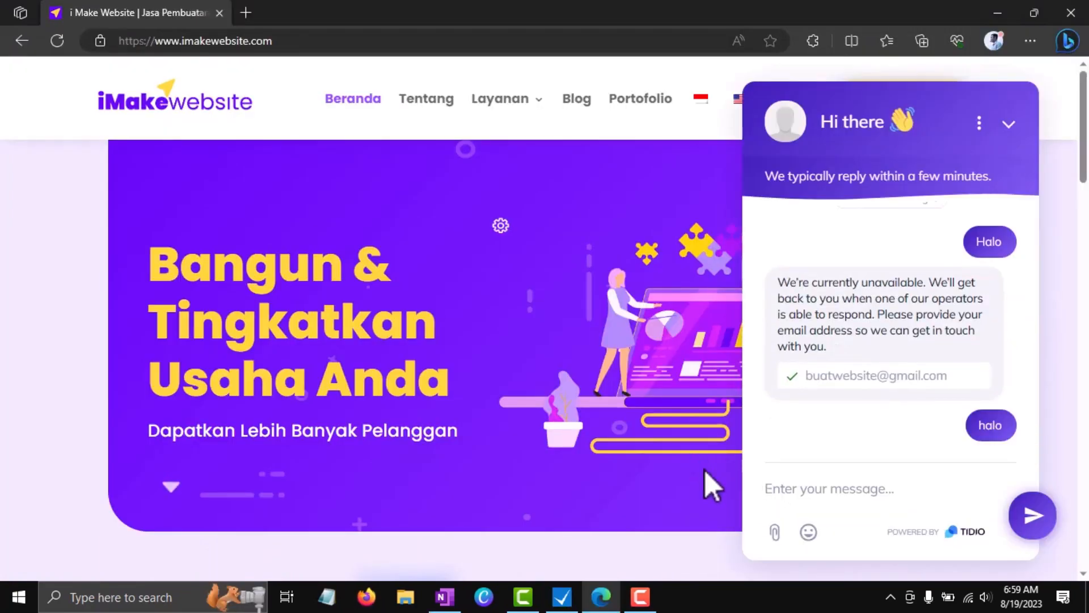
{"action": "type", "text": "apakah ada oran"}
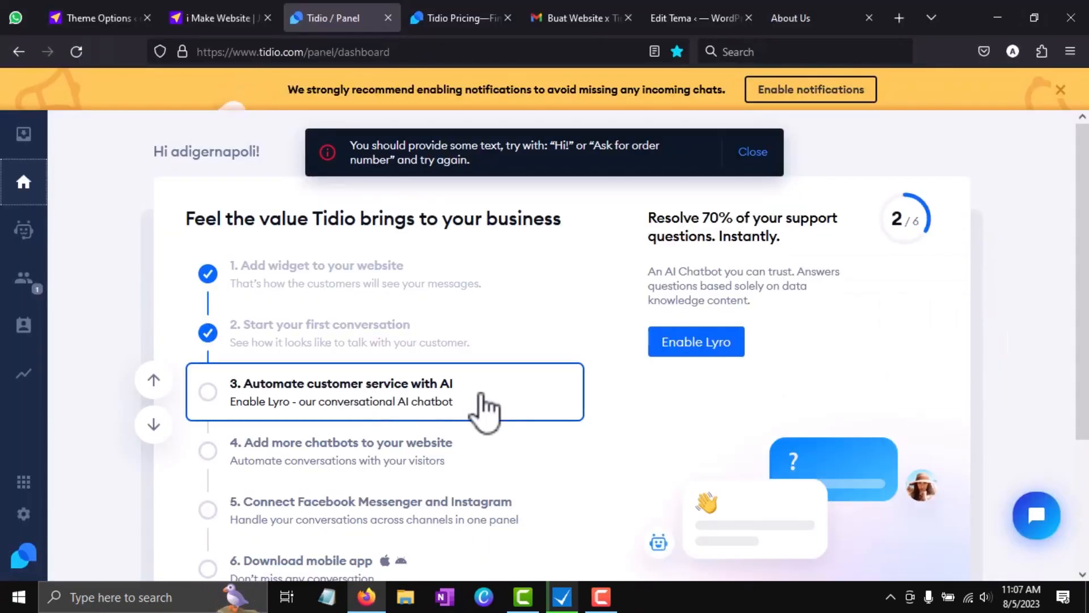
Set up Lyro with a FAQ from scratch and add the question 'Halo?' answered 'Halo'
{"action": "left_click", "coordinate": [696, 342]}
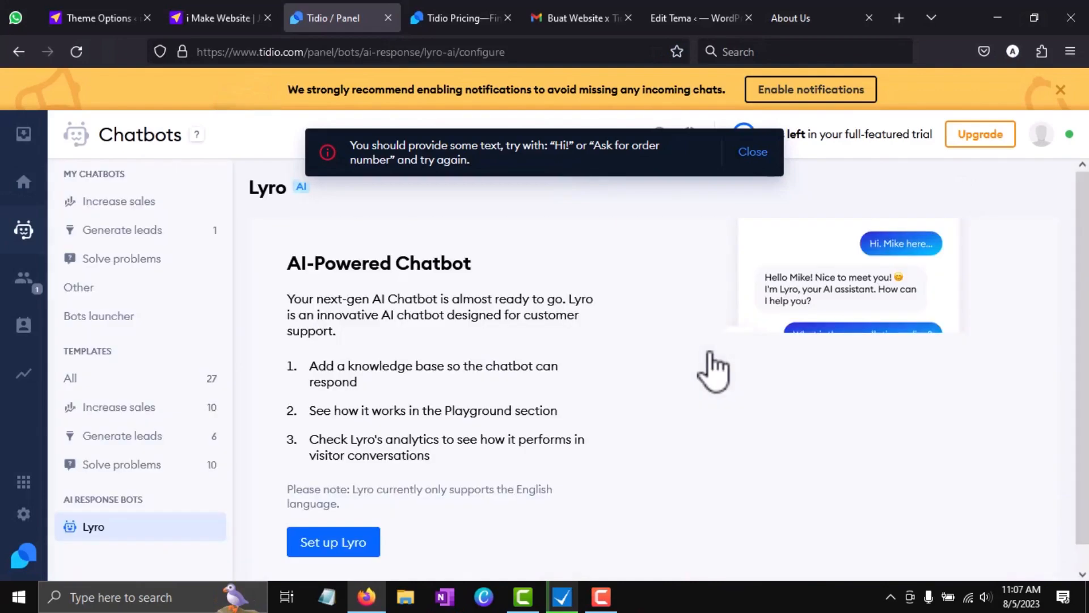
{"action": "left_click", "coordinate": [334, 542]}
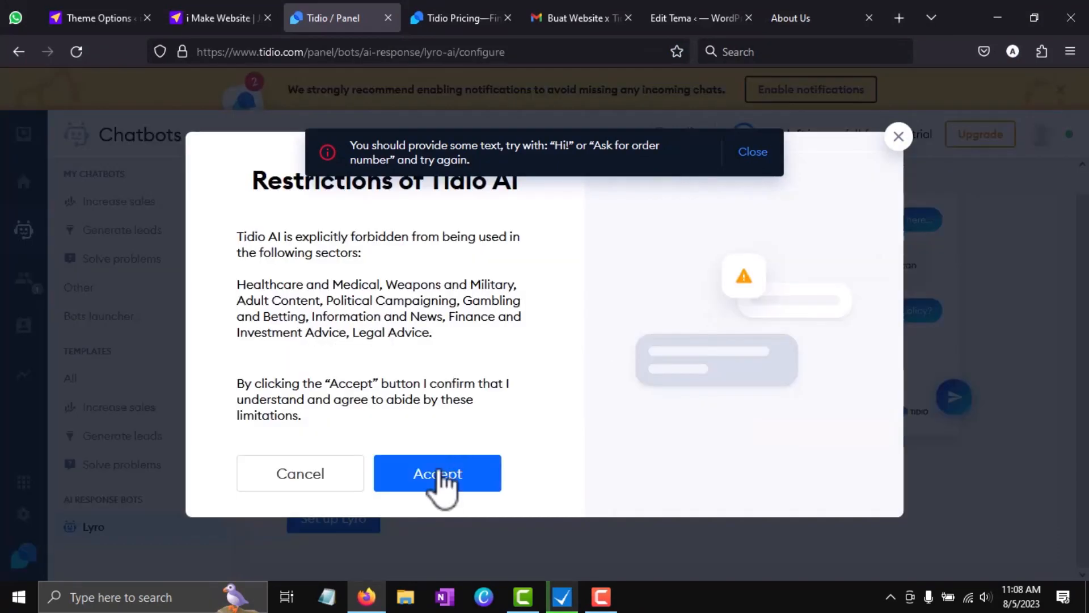
{"action": "left_click", "coordinate": [437, 472]}
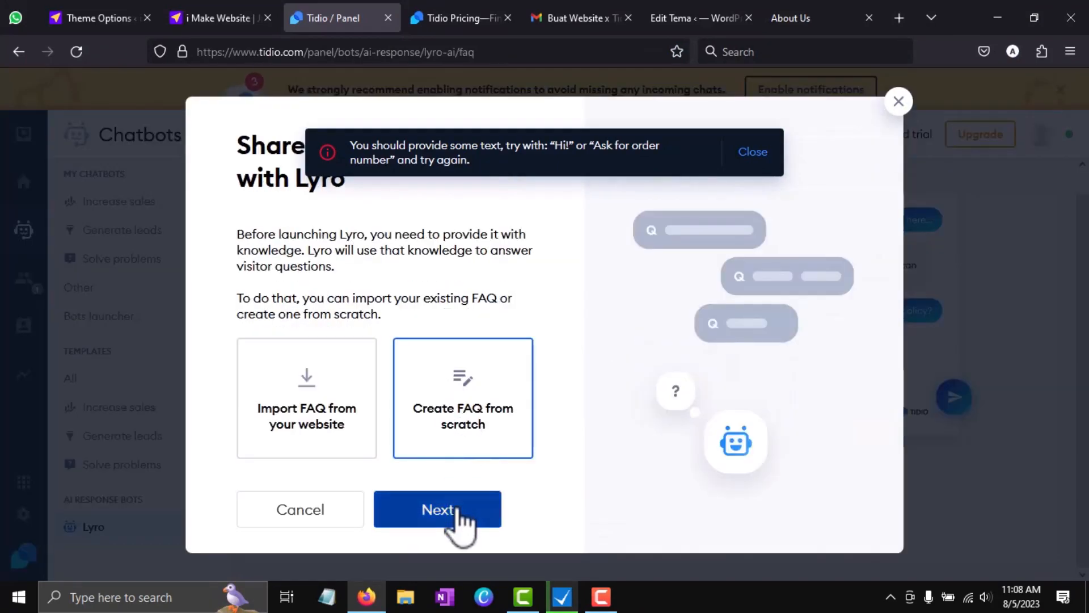
{"action": "left_click", "coordinate": [437, 510]}
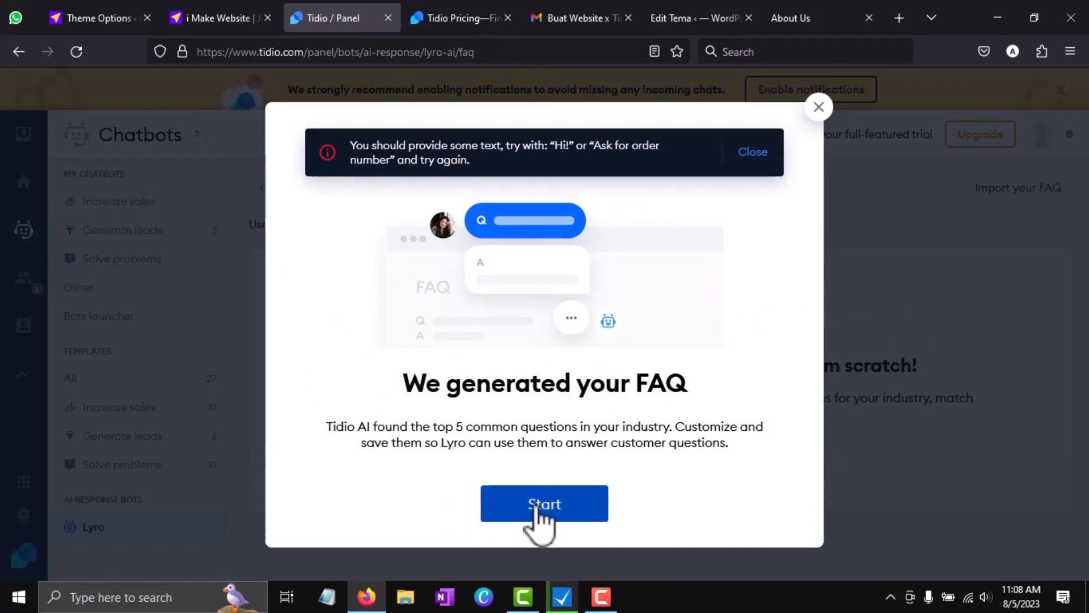
{"action": "left_click", "coordinate": [543, 504]}
{"action": "type", "text": "Halo"}
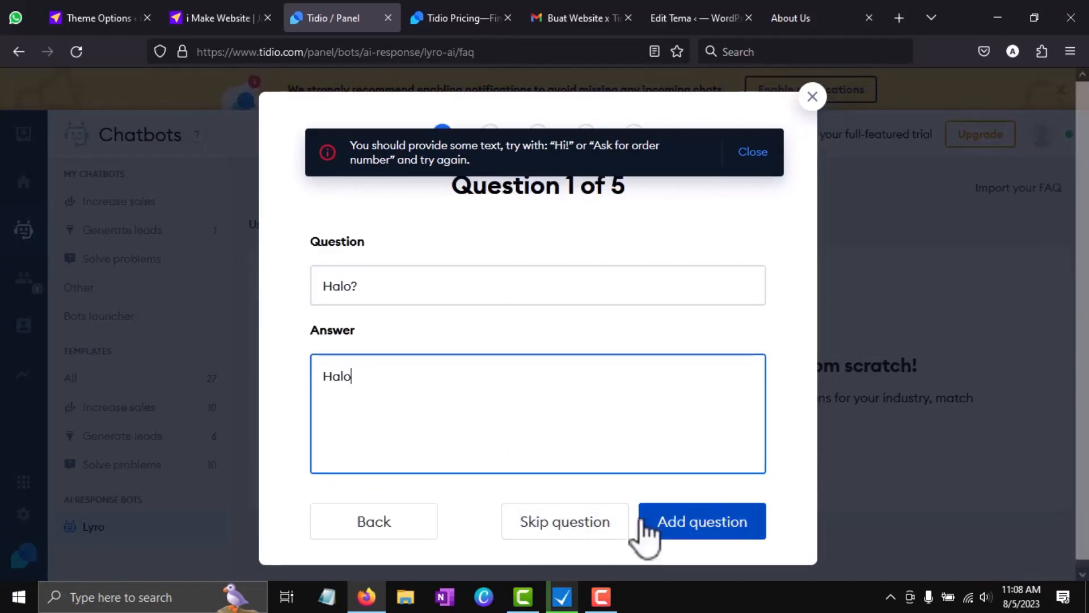
{"action": "left_click", "coordinate": [702, 521]}
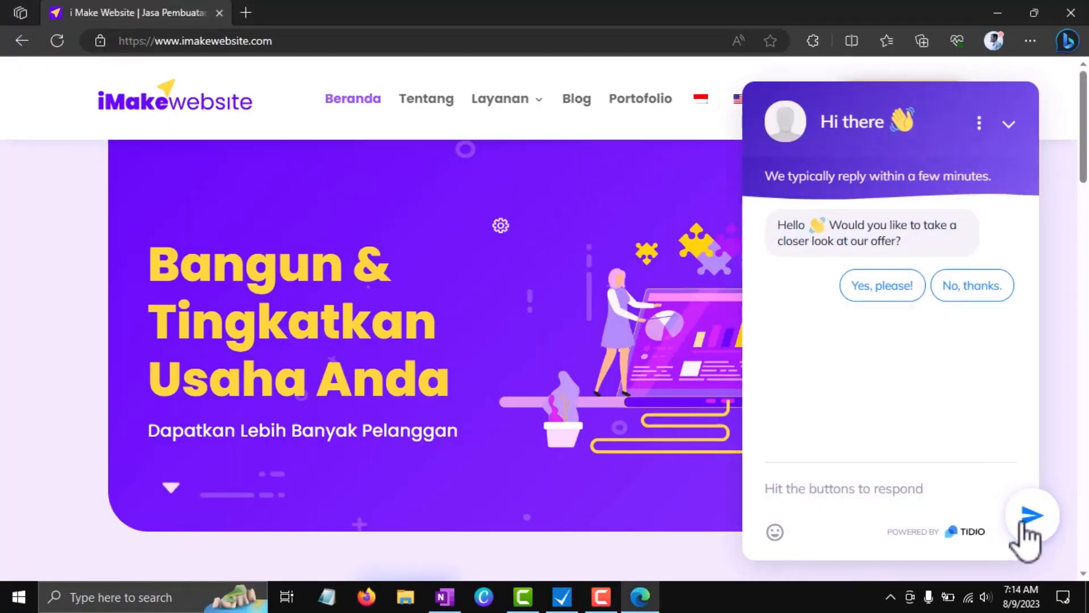
Send Halo and 'berapa harga buat website?', then start typing 'apakah ada portfolio d...'
{"action": "left_click", "coordinate": [881, 285]}
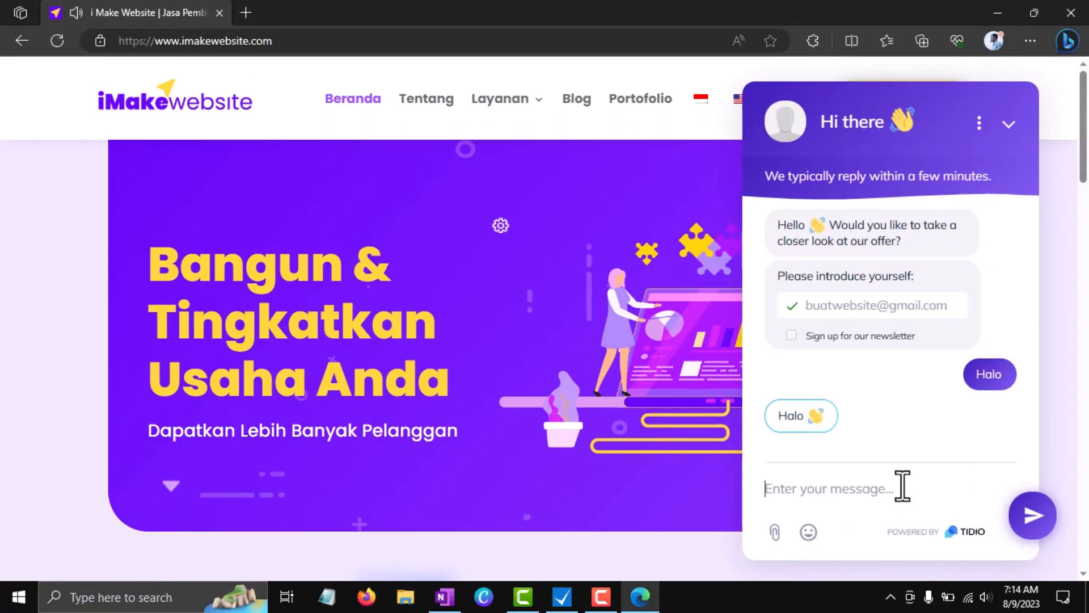
{"action": "type", "text": "berapa harga"}
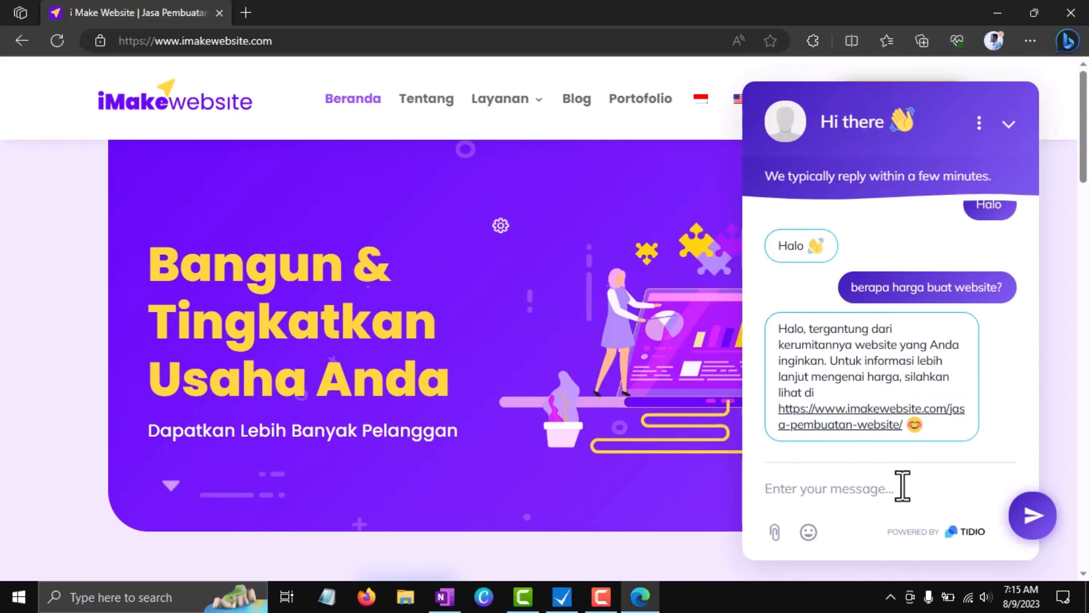
{"action": "type", "text": "apakah ada port"}
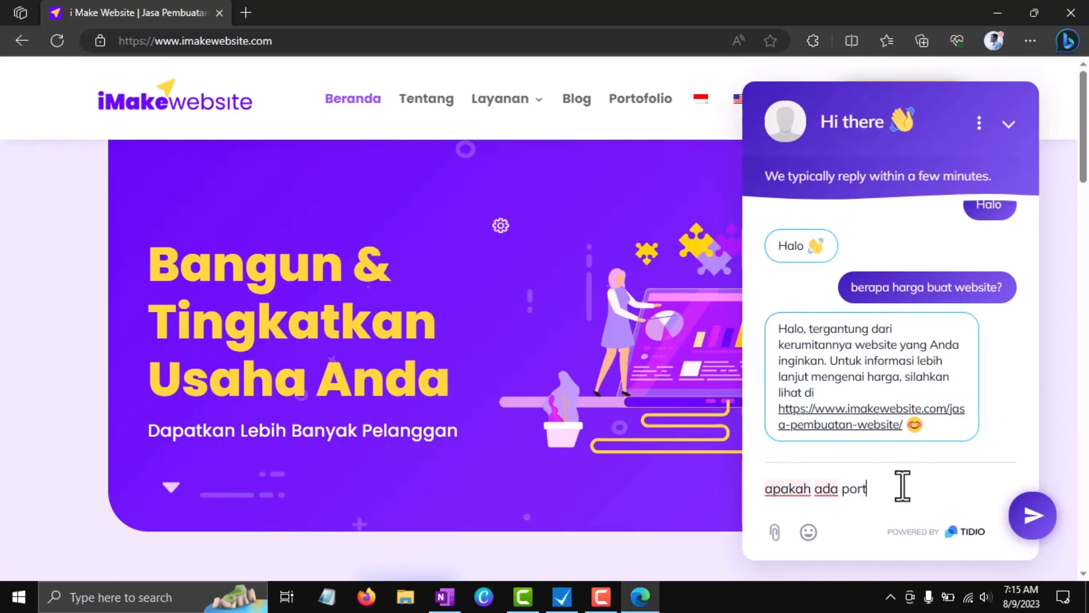
{"action": "type", "text": "folio da"}
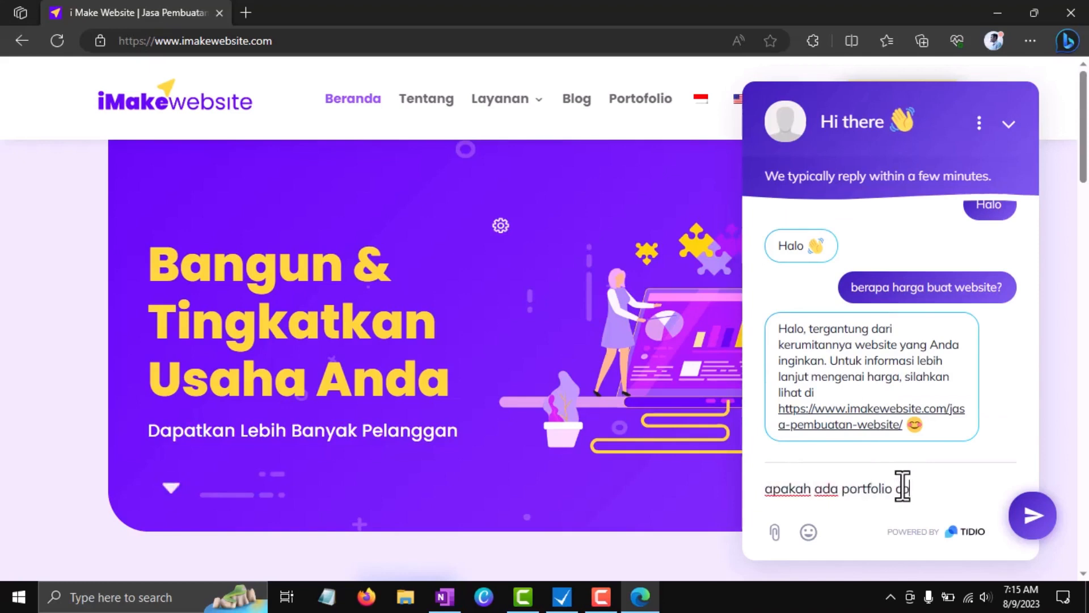